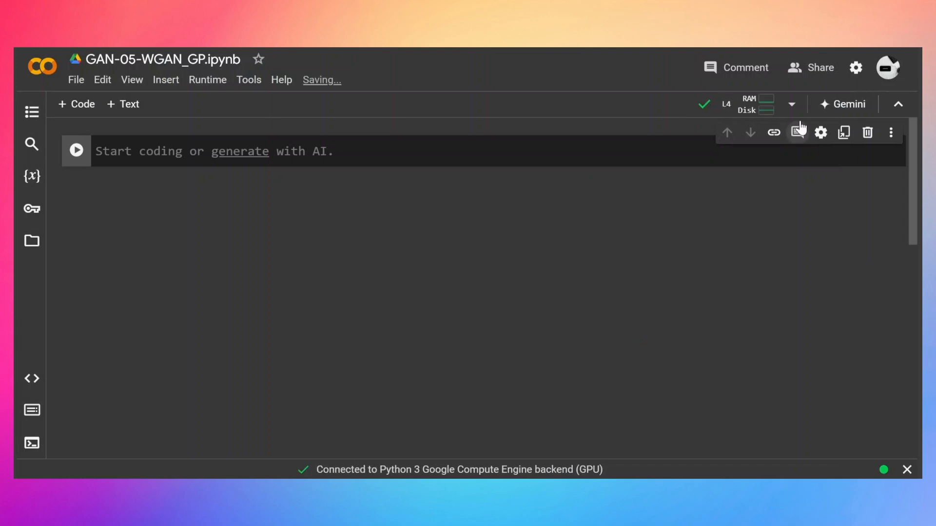
mouse_move(748, 104)
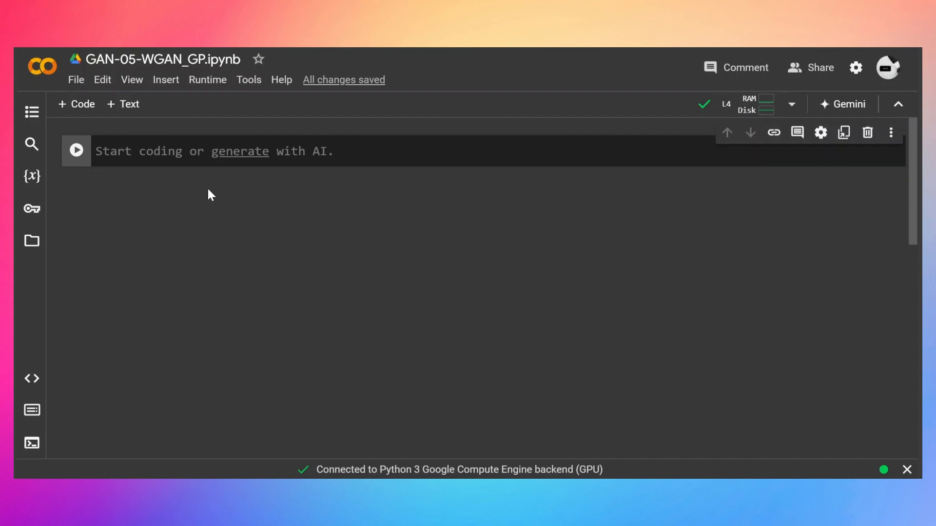
Add a first cell importing tensorflow, numpy and matplotlib.pyplot and run it.
type("import tensorflow as tf")
type("import numpy as np")
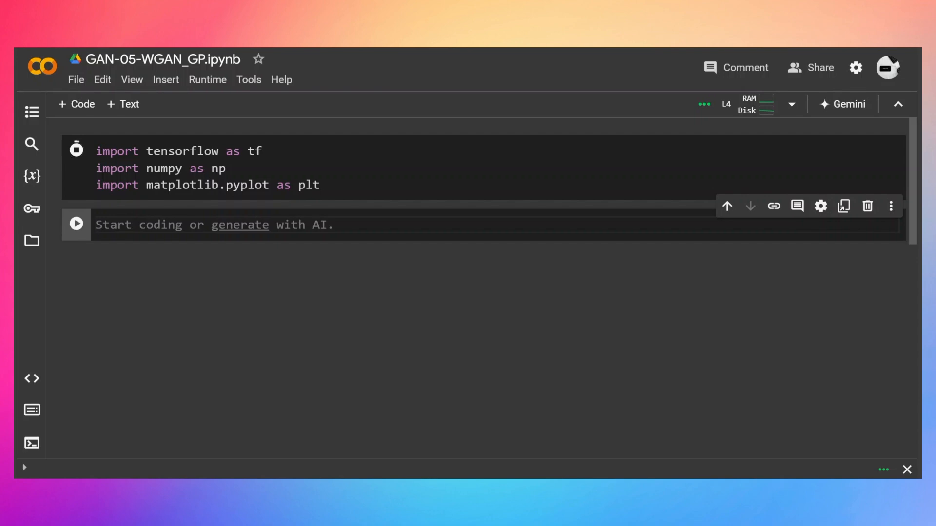
Delete the empty cell, run the Fashion-MNIST load, reshape and BATCH_SIZE cells, and add noise_shape = 128.
left_click(76, 150)
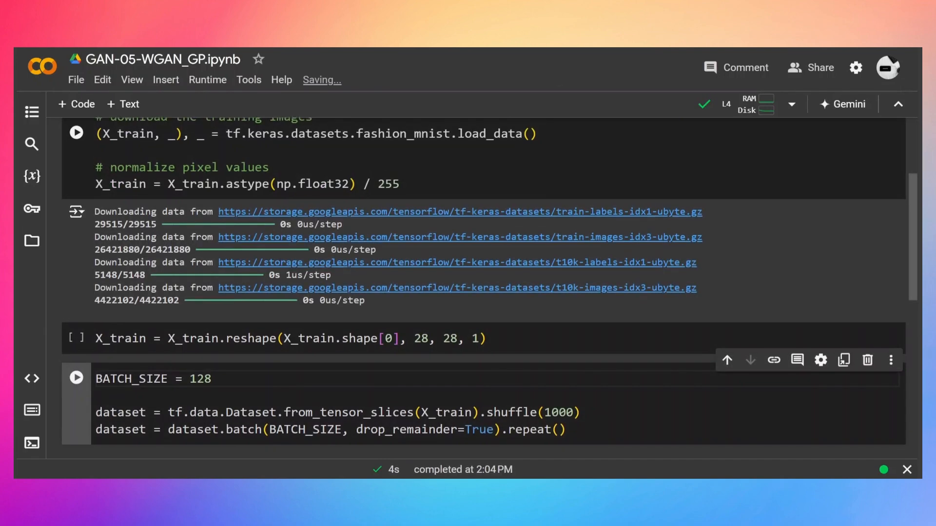
left_click(868, 360)
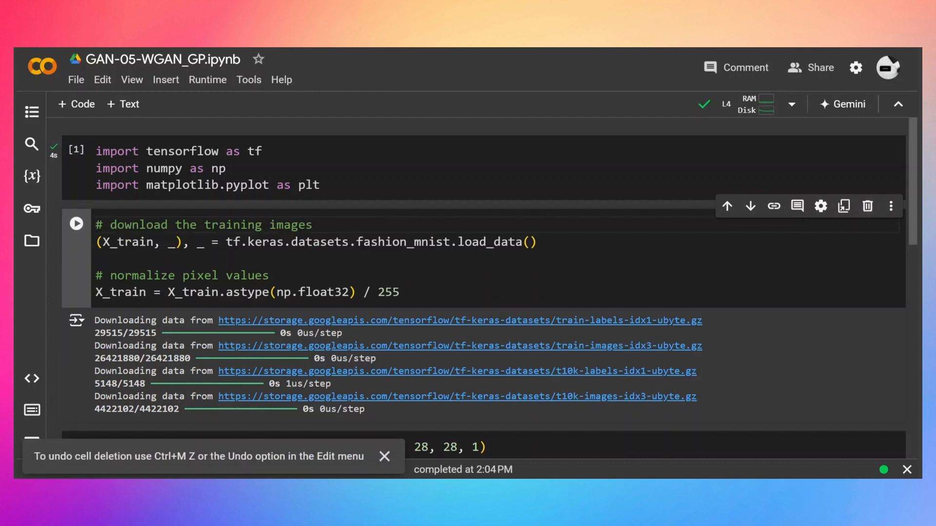
double_click(402, 243)
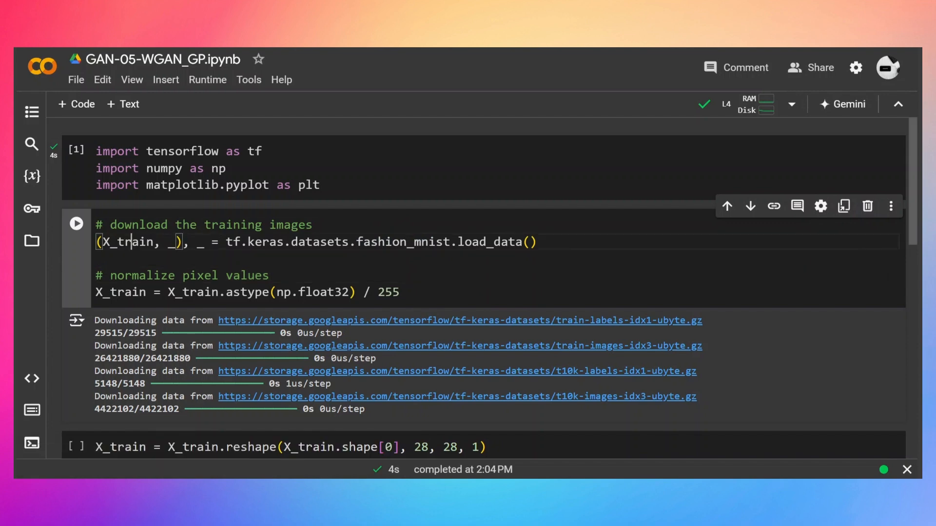
double_click(248, 274)
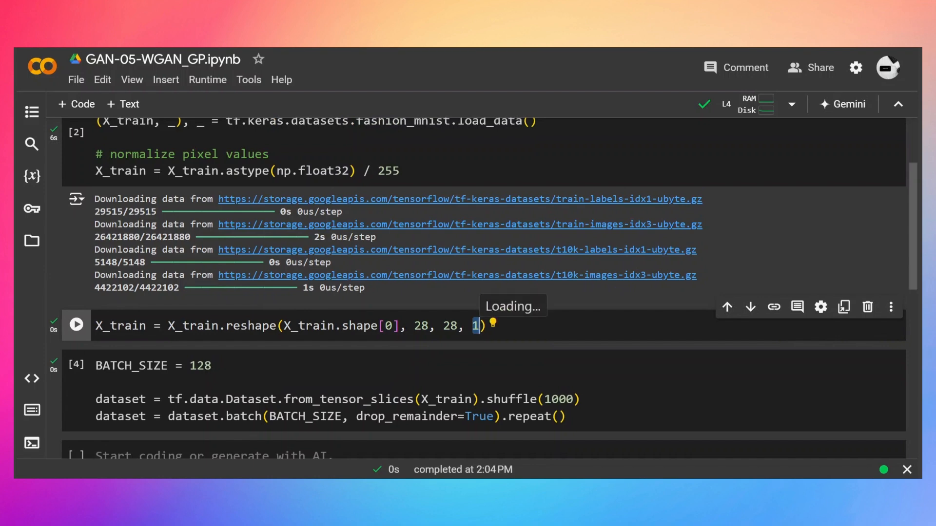
scroll("down", 3)
type("noise_shape = 128")
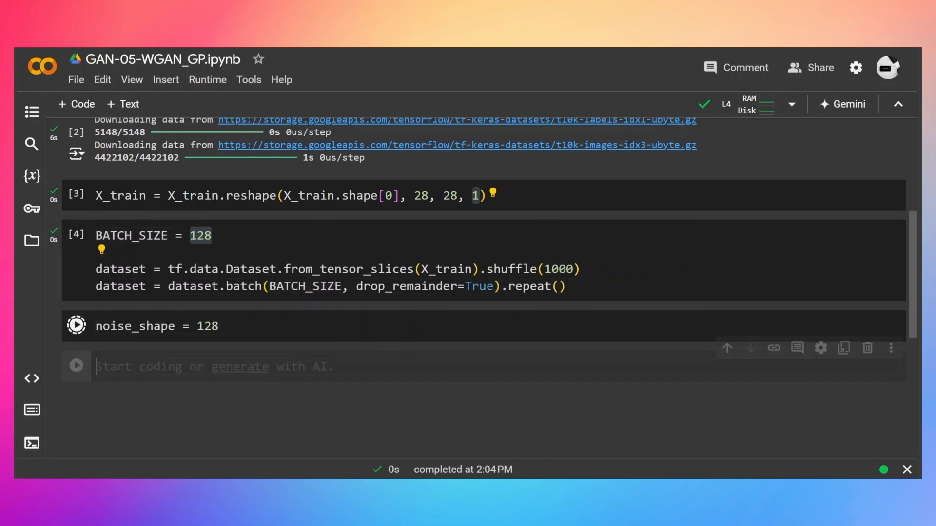
Run the noise_shape = 128 cell and move down to a new code cell.
left_click(76, 326)
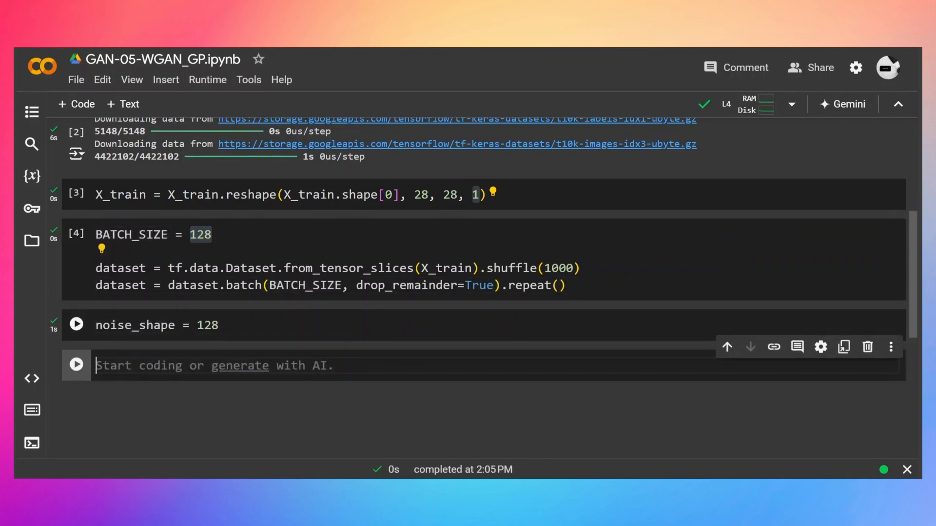
scroll("down", 3)
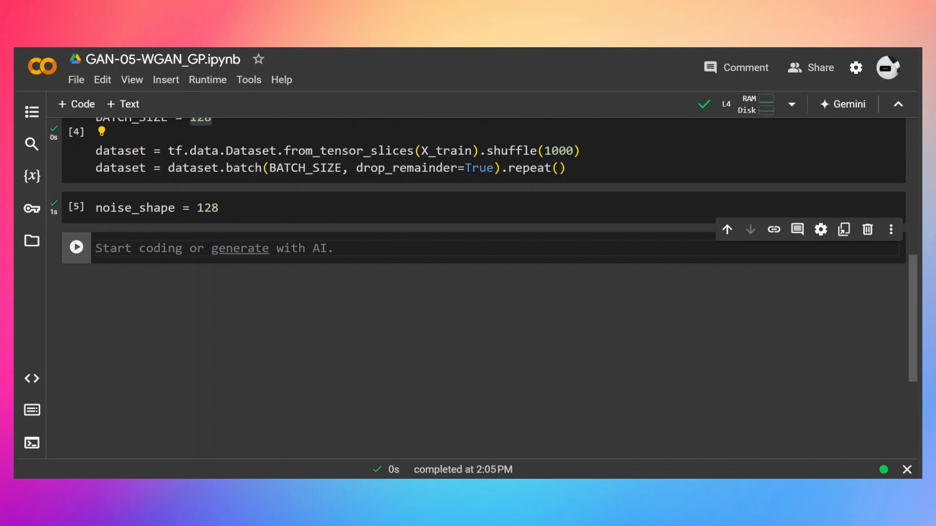
scroll("down", 3)
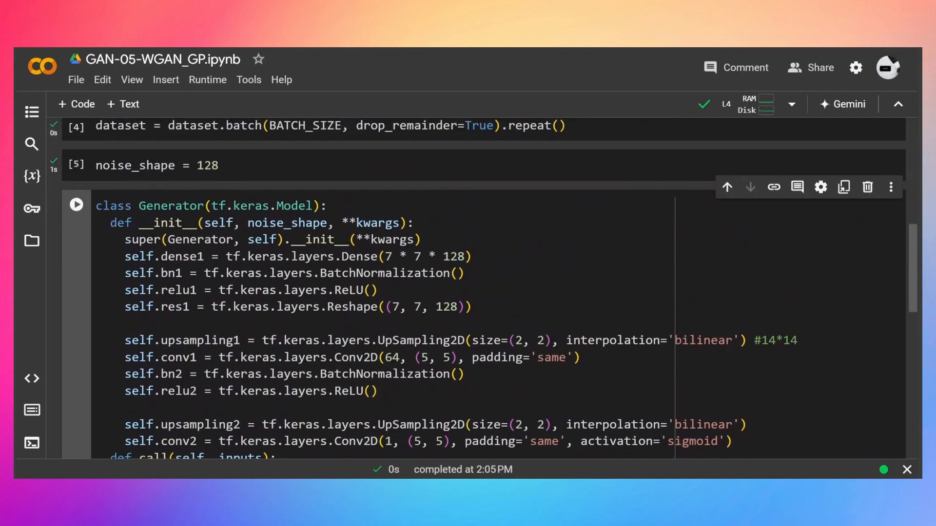
scroll("down", 3)
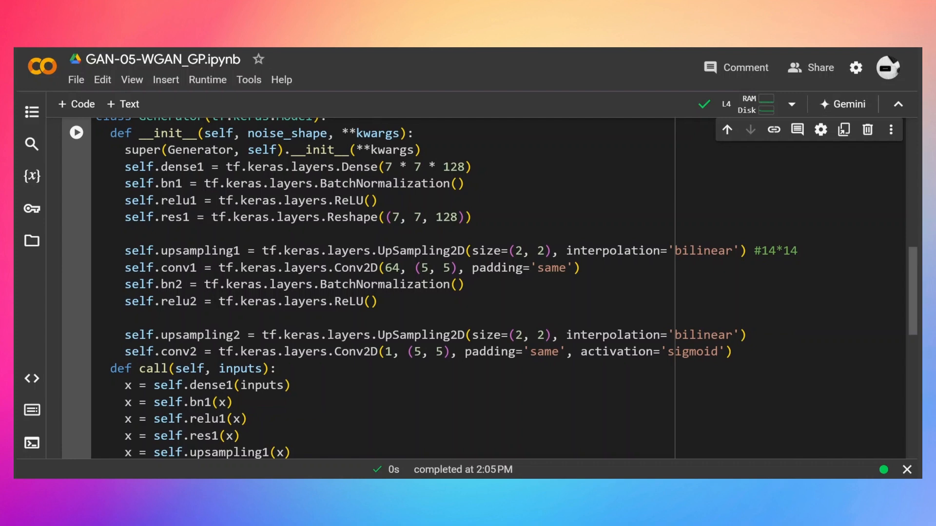
Write the Generator class with dense, upsampling and convolution layers and run it.
double_click(359, 166)
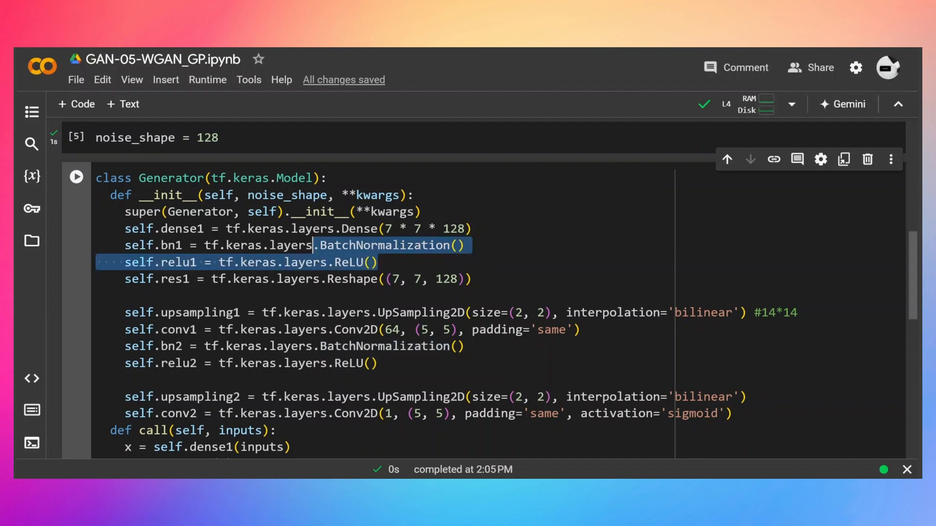
left_click(370, 263)
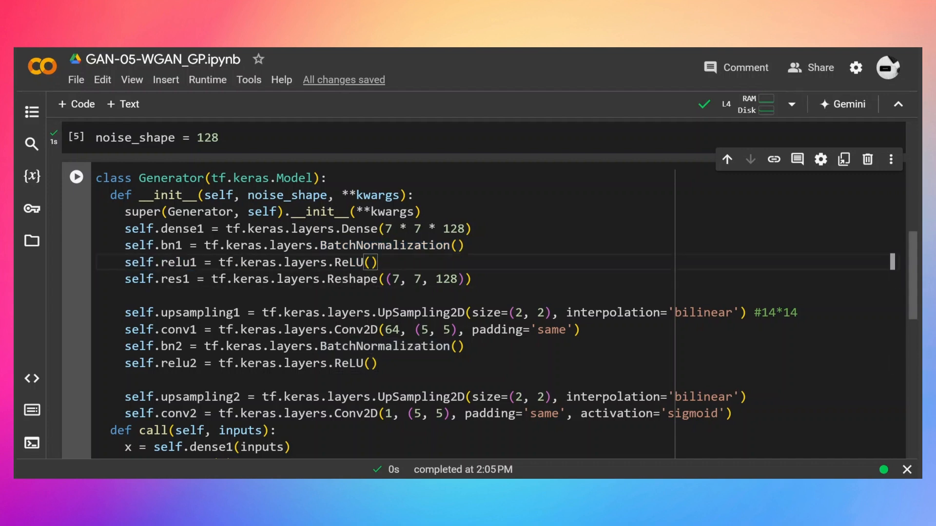
double_click(355, 263)
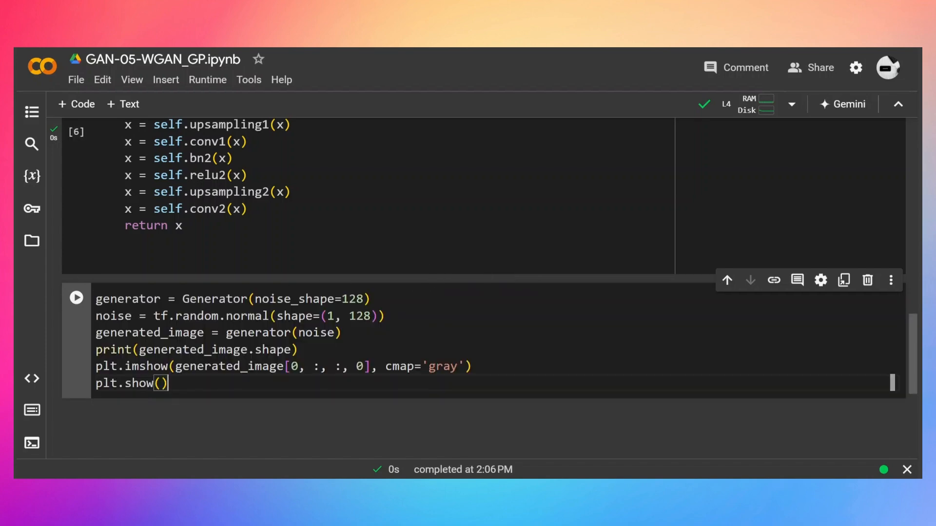
Remove the noise_shape argument (128) from Generator.__init__ and rerun the class cell.
double_click(353, 299)
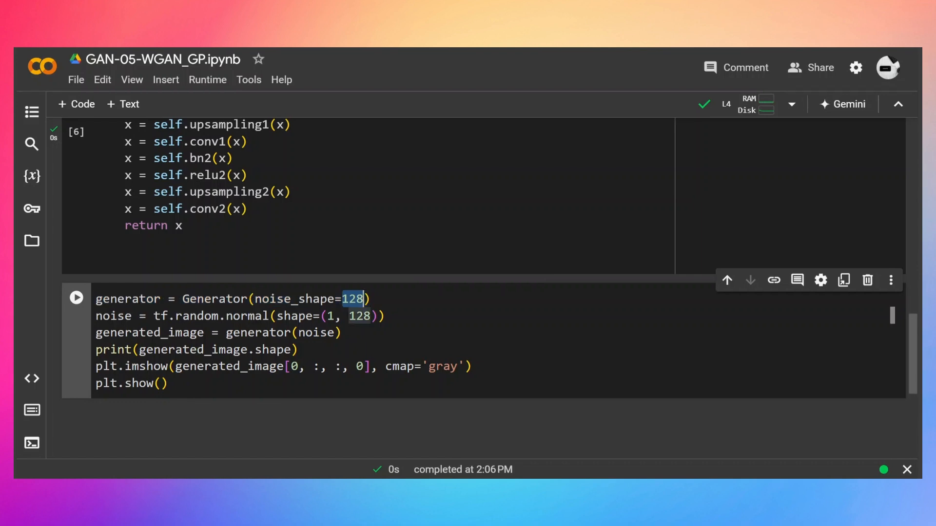
left_click(76, 299)
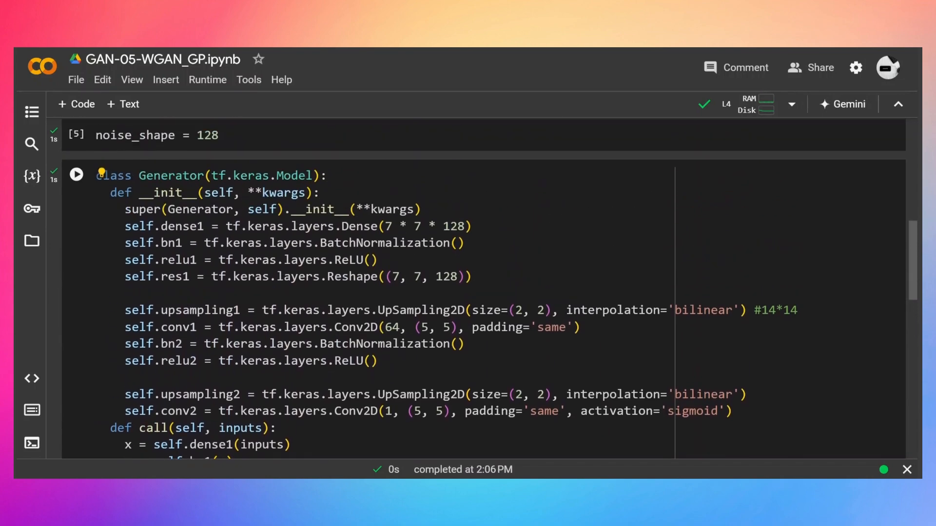
scroll("down", 3)
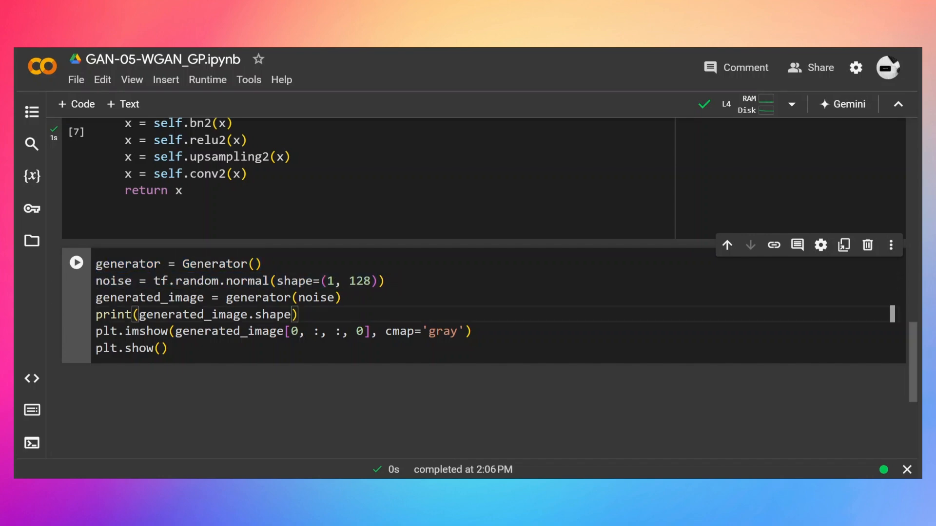
scroll("down", 3)
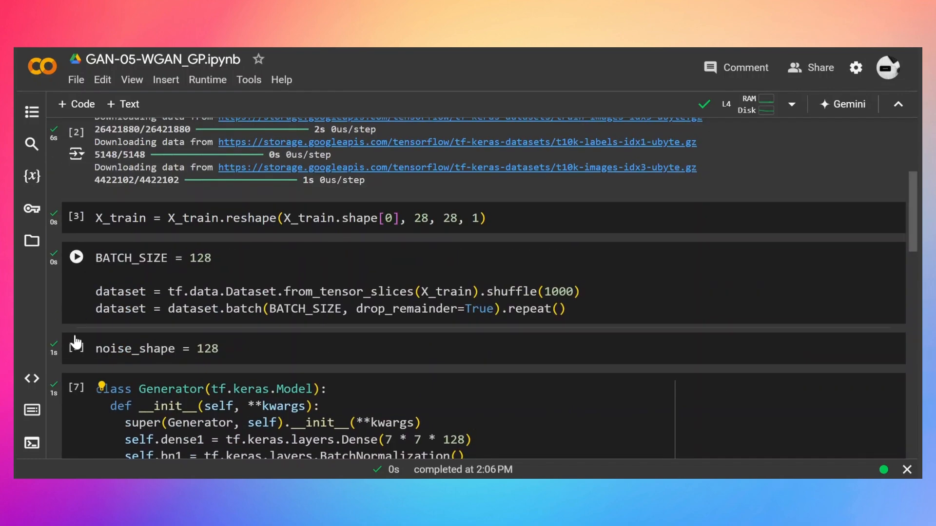
scroll("down", 3)
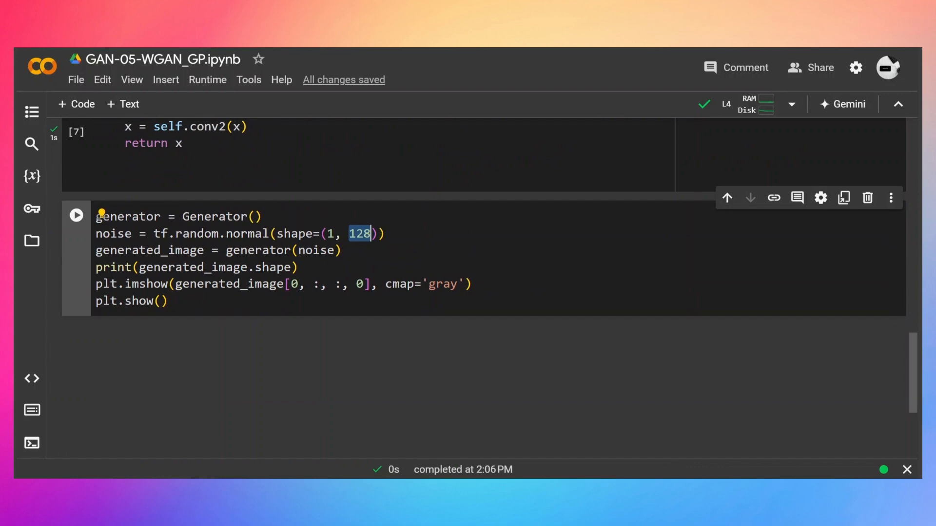
Change the test cell to Generator() with noise of shape (1, noise_shape) and run it.
type("noise_shape")
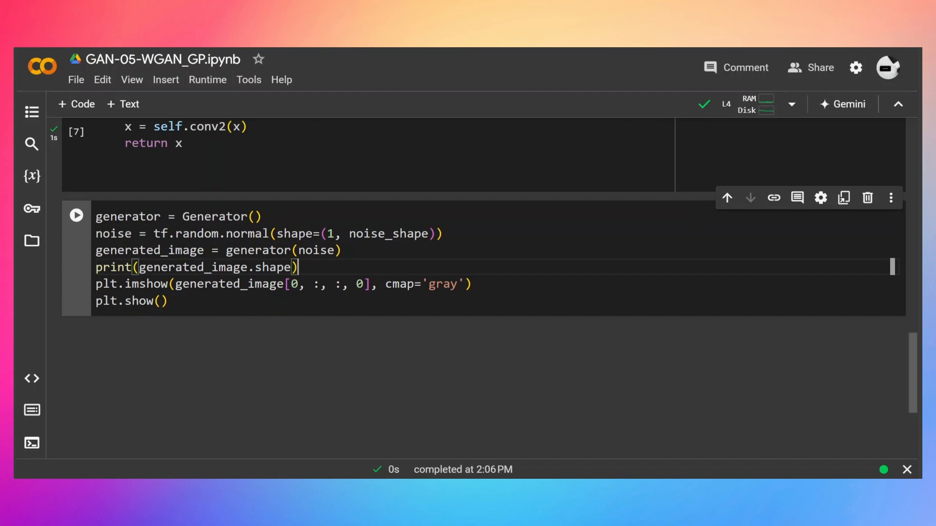
double_click(149, 250)
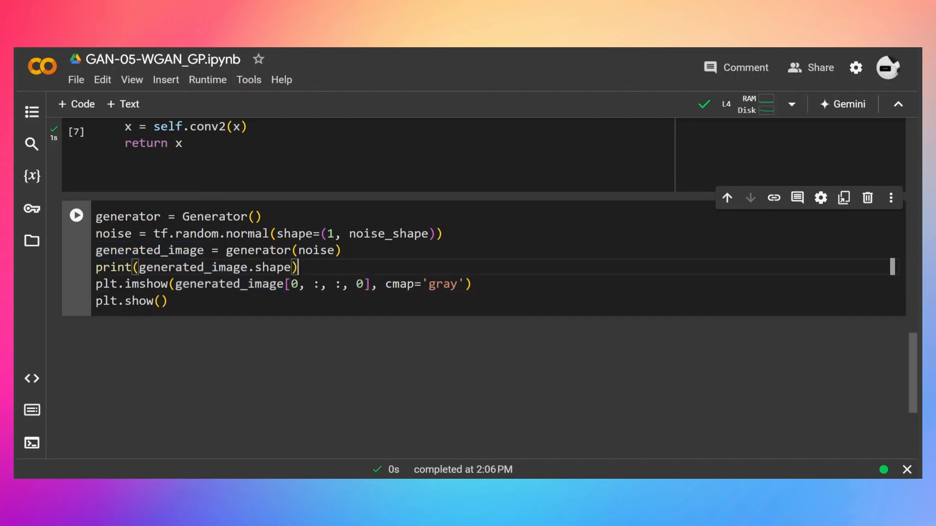
left_click(76, 215)
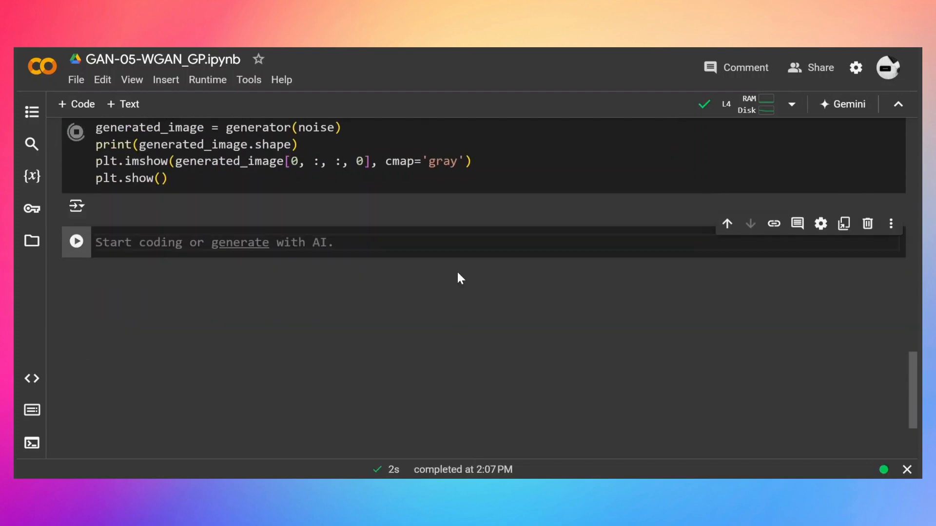
View the untrained generator's (1, 28, 28, 1) blurry gray test image output.
left_click(76, 132)
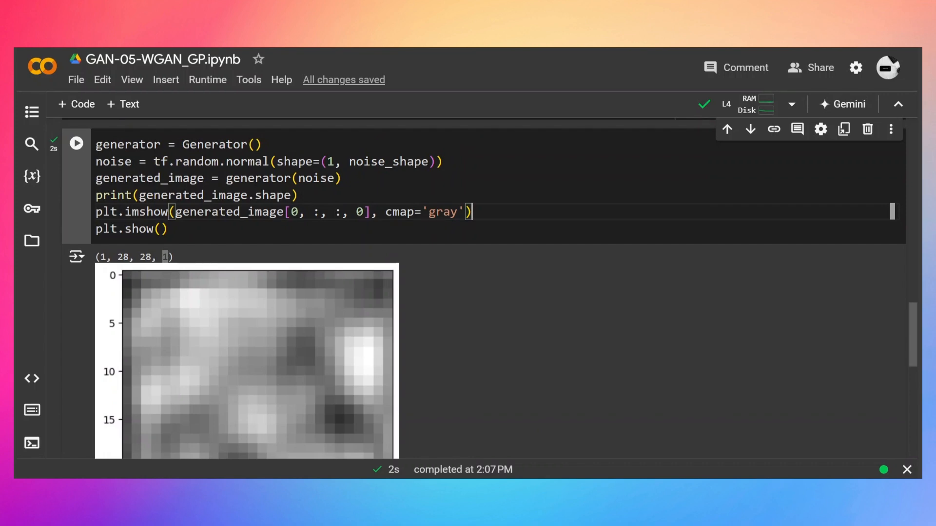
scroll("down", 3)
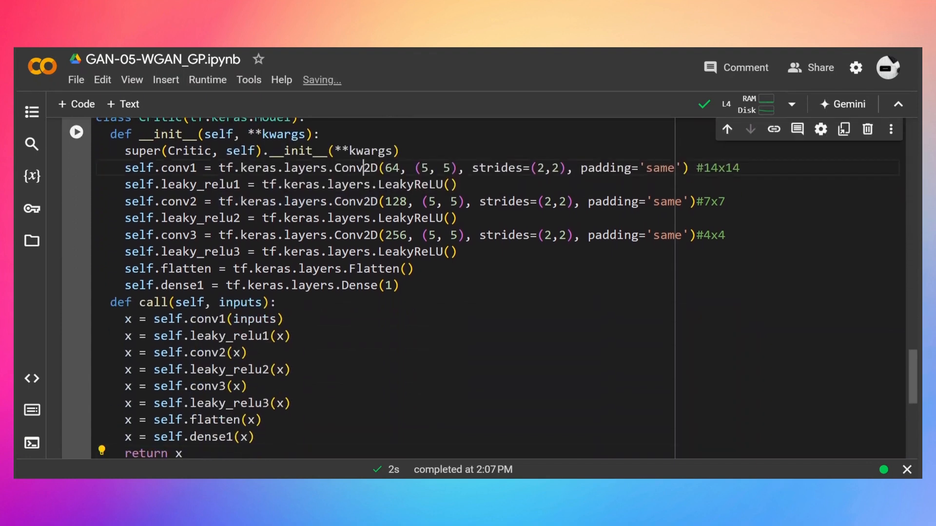
Write the Critic class with three strided Conv2D/LeakyReLU layers, Flatten and a single Dense output.
double_click(408, 185)
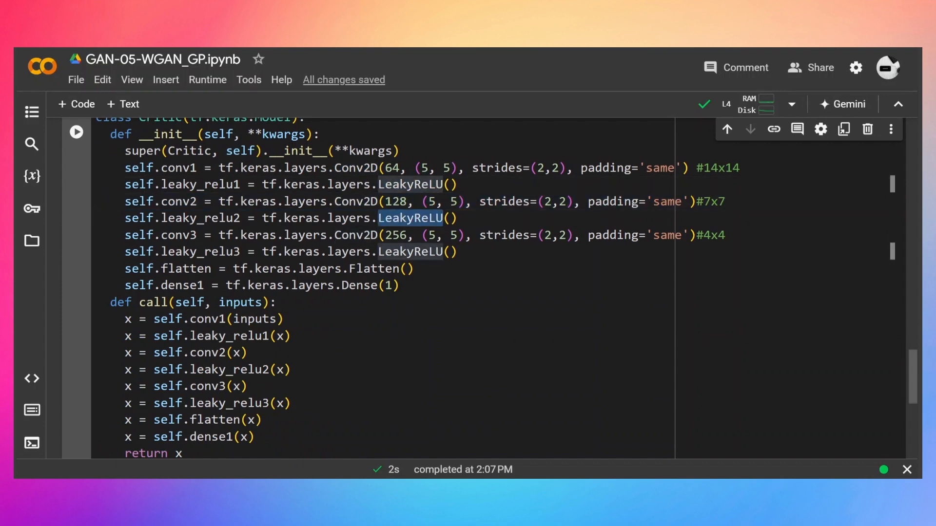
scroll("down", 3)
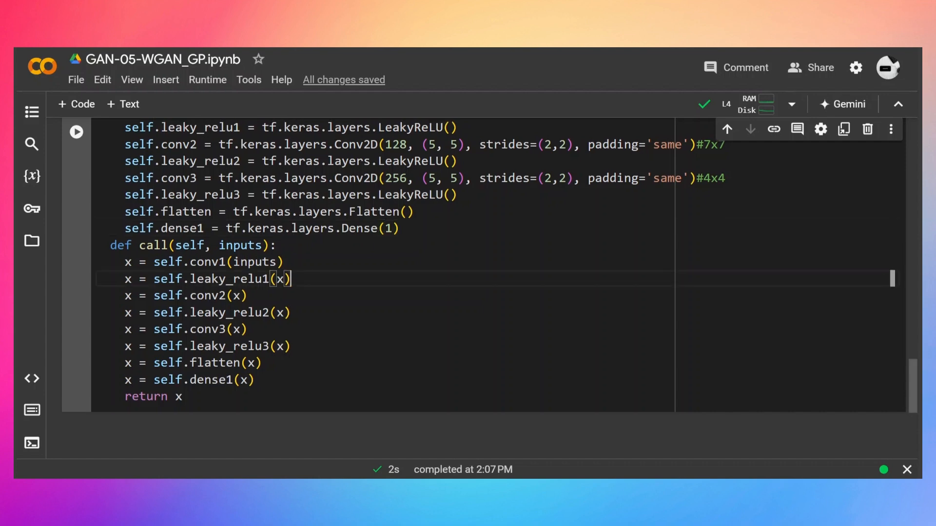
scroll("down", 3)
type("wgan_gp = GAN(generator, critic)")
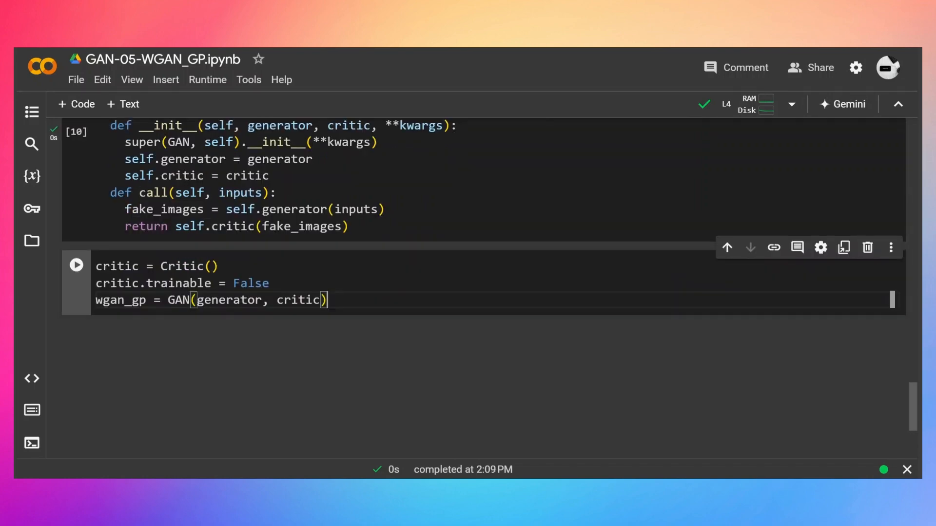
Run critic = Critic(), critic.trainable = False, wgan_gp = GAN(generator, critic), then write wasserstein_loss.
scroll("down", 3)
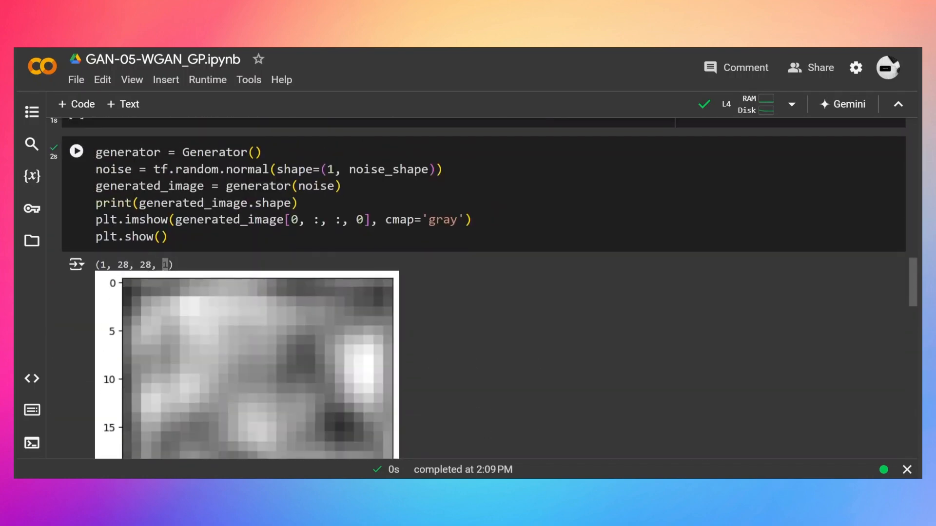
scroll("down", 3)
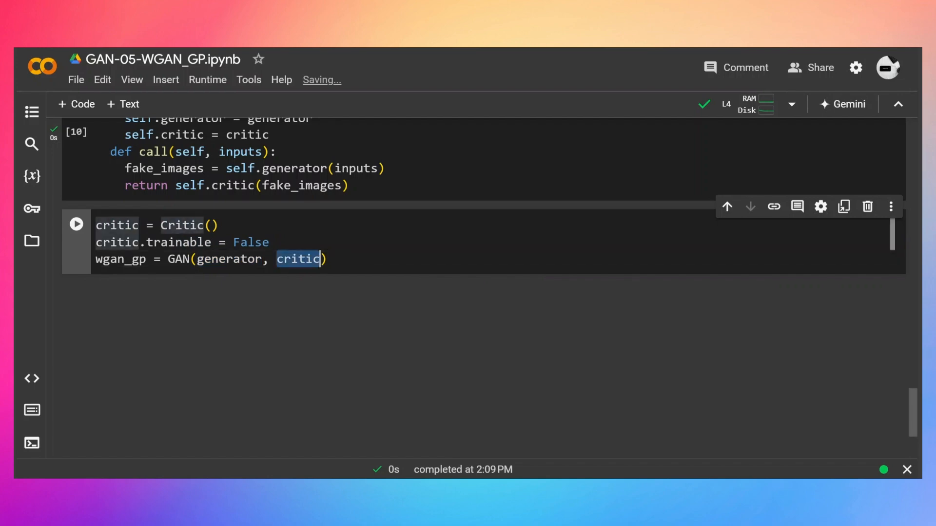
double_click(177, 260)
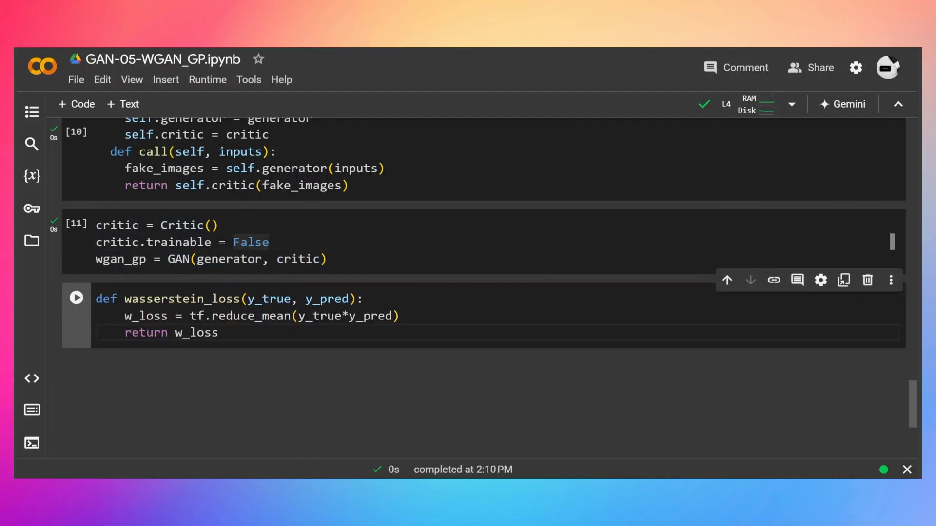
scroll("down", 3)
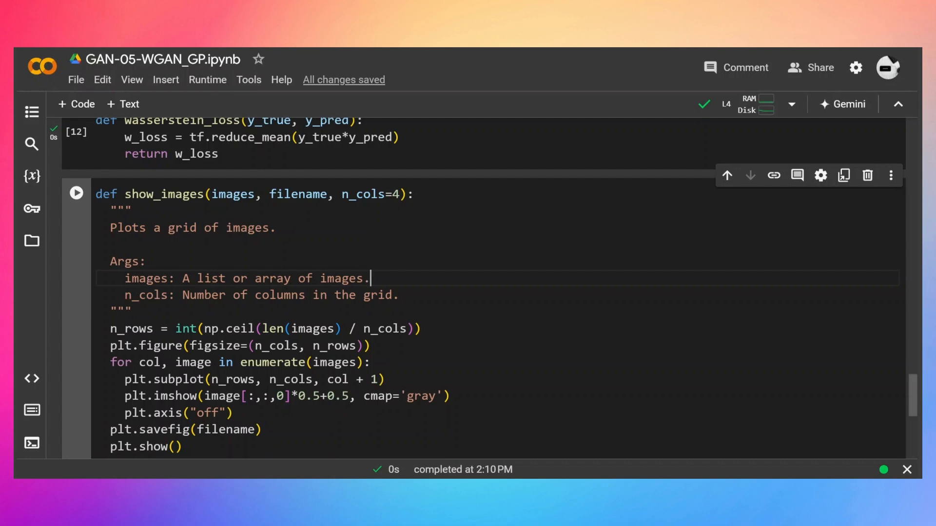
Run the show_images(images, filename, n_cols=4) grid-plotting and saving helper.
scroll("down", 3)
type(".compile(optimizer=tf.keras.optimizers.Adam(learning_rate=1e-4, beta_1=0.5, beta_2=0.9), loss=wasserstein_loss)")
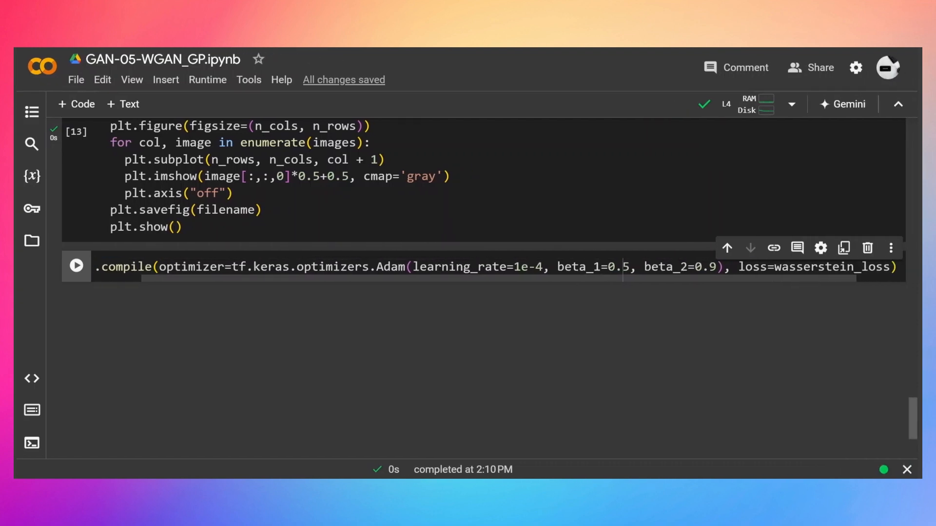
Compile wgan_gp with Adam(1e-4, beta_1=0.5, beta_2=0.9) and wasserstein_loss.
double_click(353, 267)
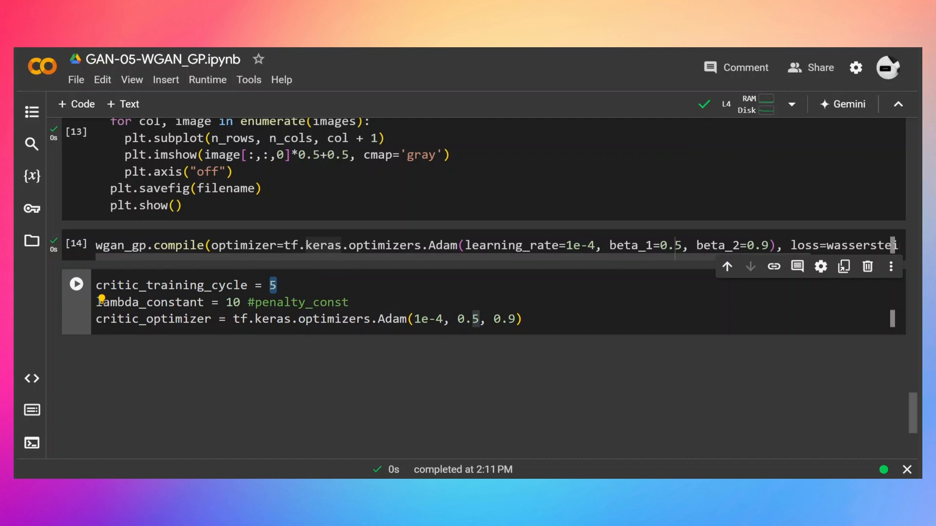
Define critic_training_cycle = 5, lambda_constant = 10 and the critic Adam optimizer, then run the cell.
triple_click(160, 302)
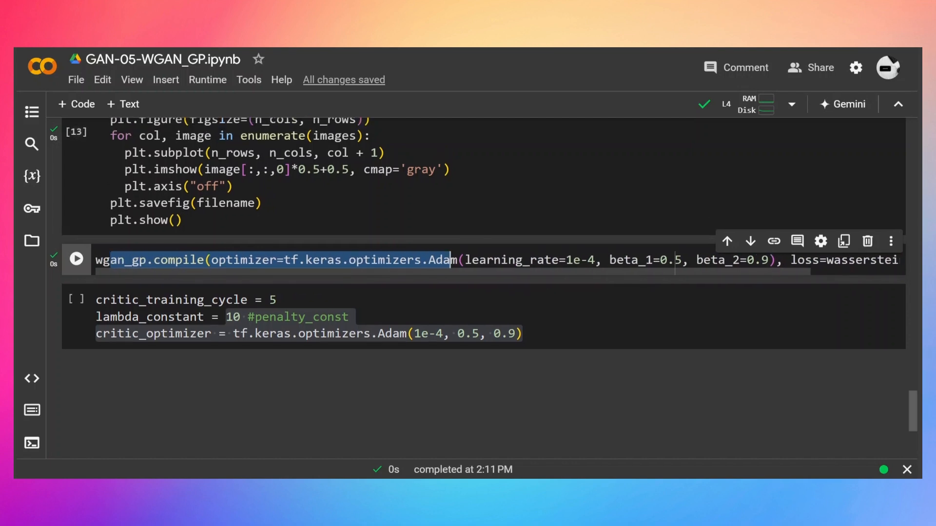
double_click(119, 260)
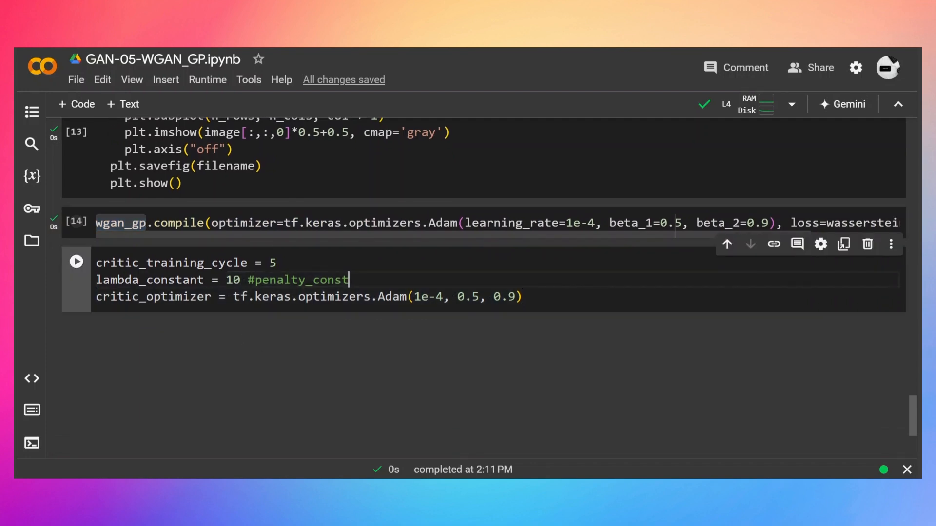
left_click_drag(349, 279, 521, 296)
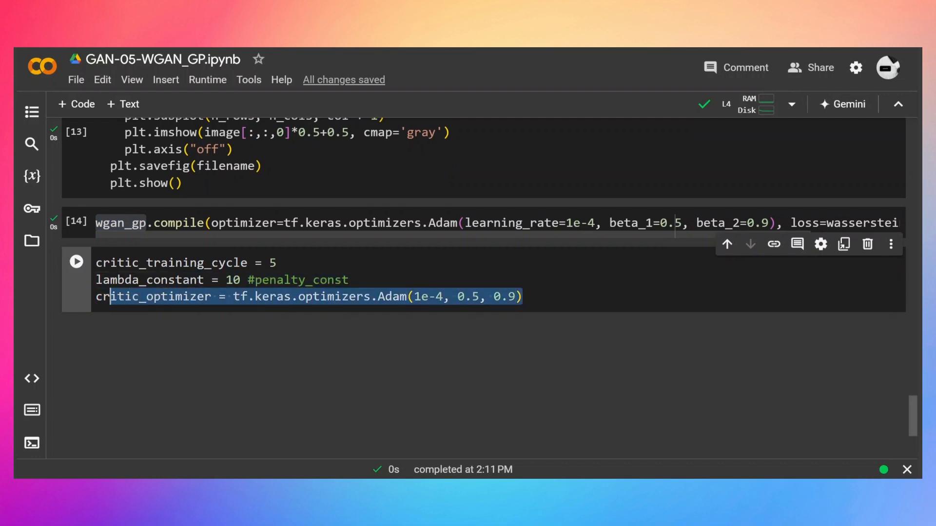
left_click(76, 263)
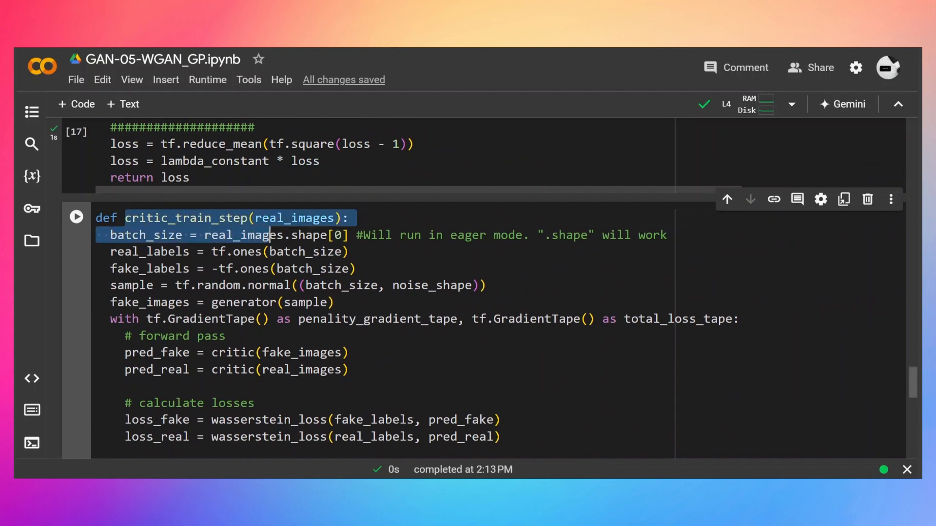
Highlight the critic_train_step(real_images) signature and its batch-size line.
left_click_drag(270, 235, 411, 285)
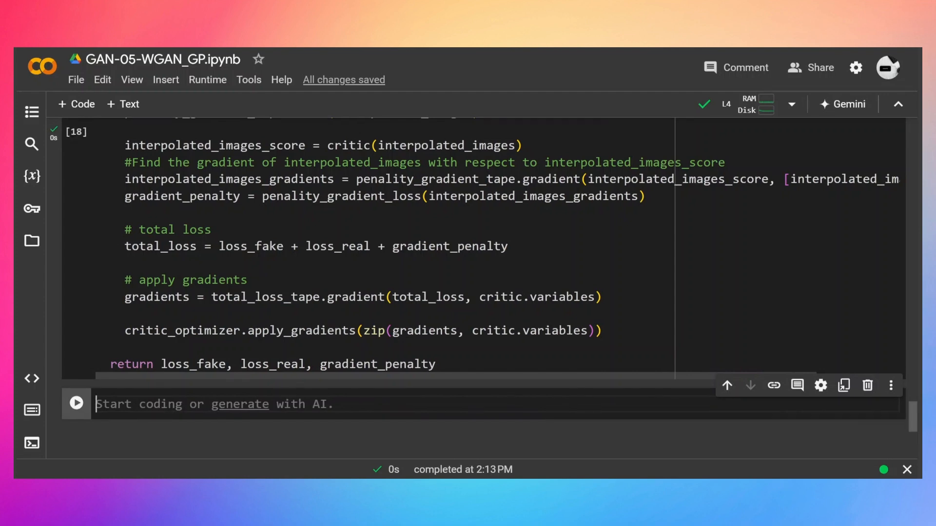
Review the train_wgan_gp(non_iter_dataset, epochs) loop saving image grids every 100 steps.
scroll("down", 3)
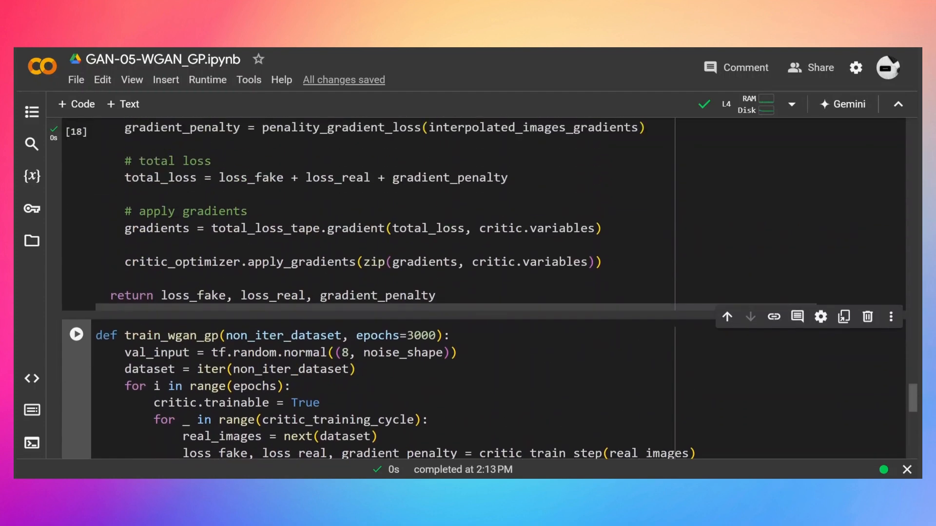
double_click(172, 334)
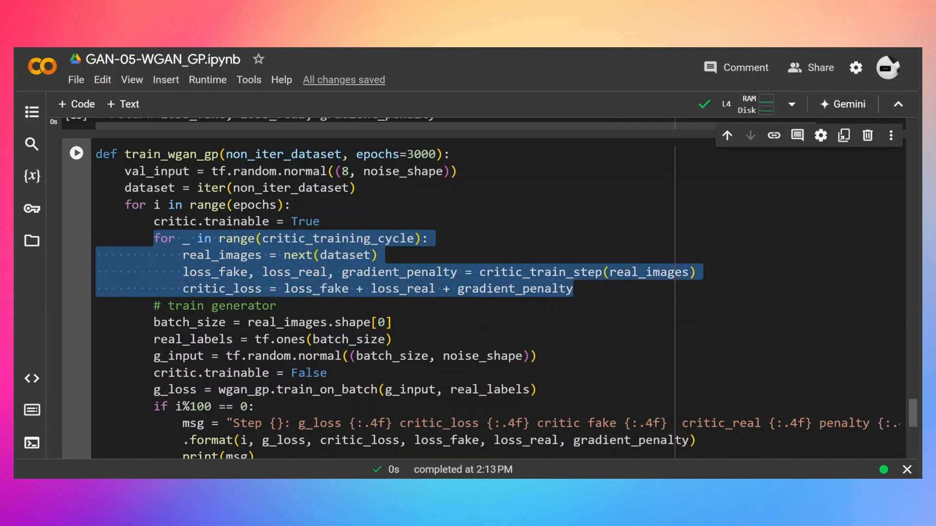
scroll("down", 3)
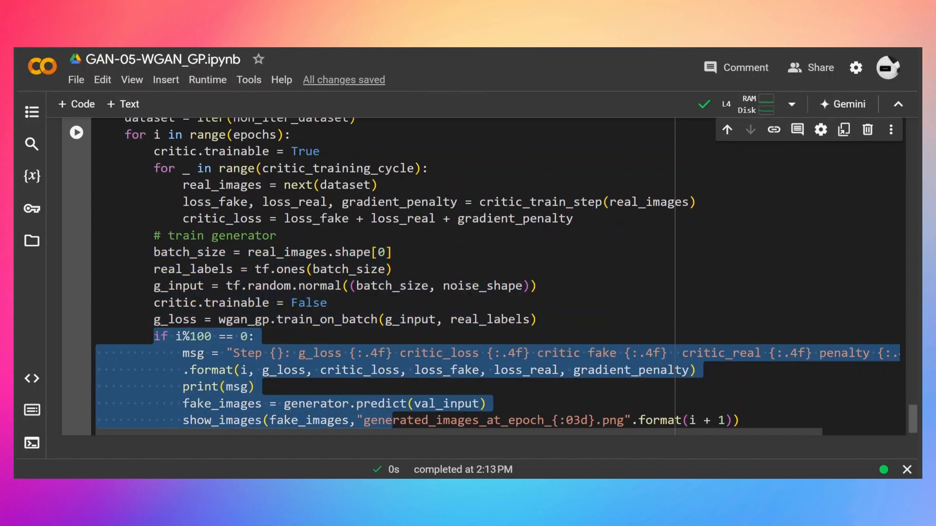
scroll("down", 3)
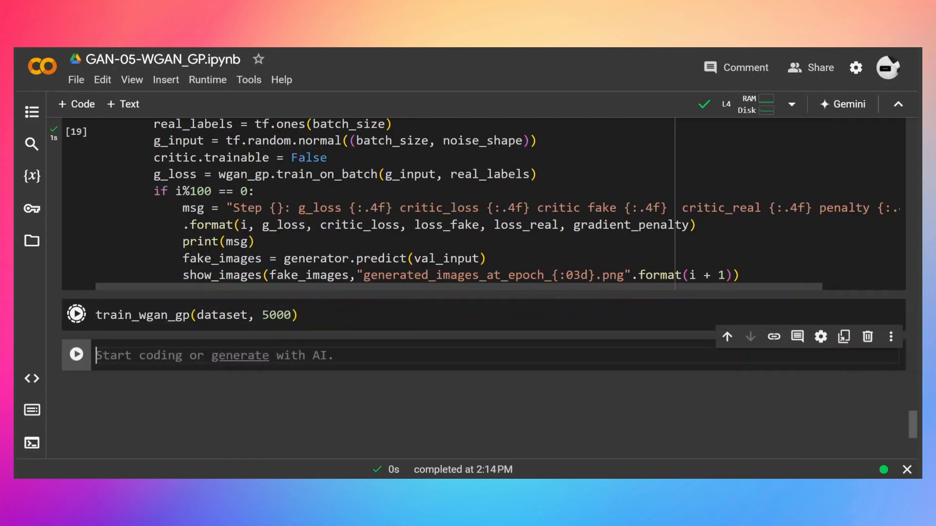
Run train_wgan_gp(dataset, 5000) until the step 4900 losses and image grids print.
left_click(76, 315)
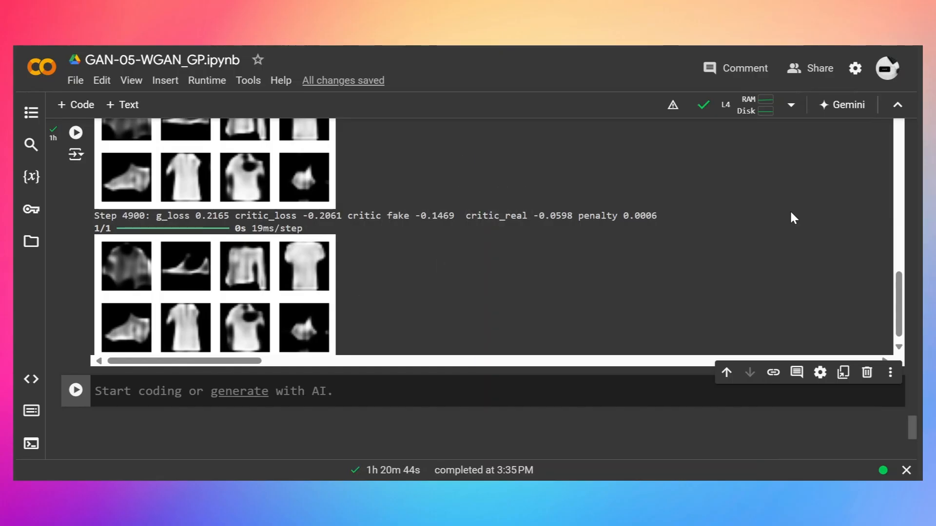
scroll("down", 3)
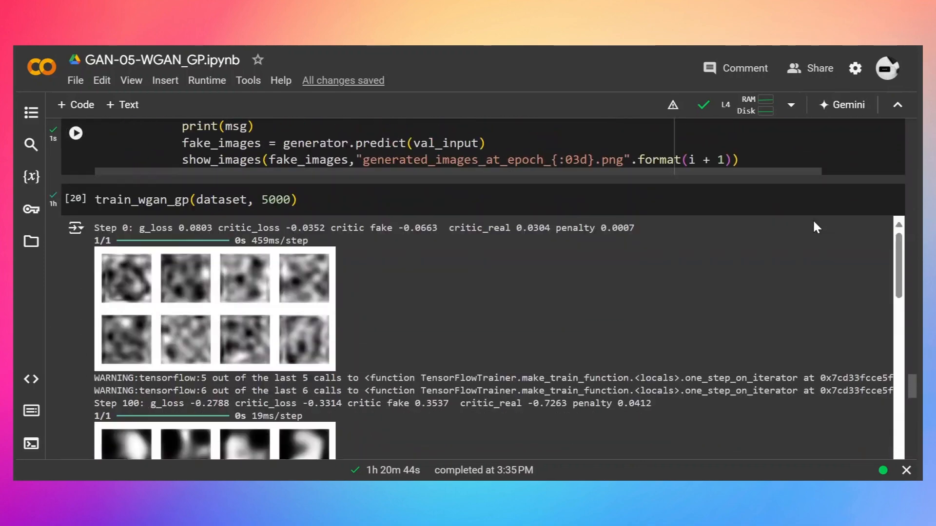
scroll("down", 3)
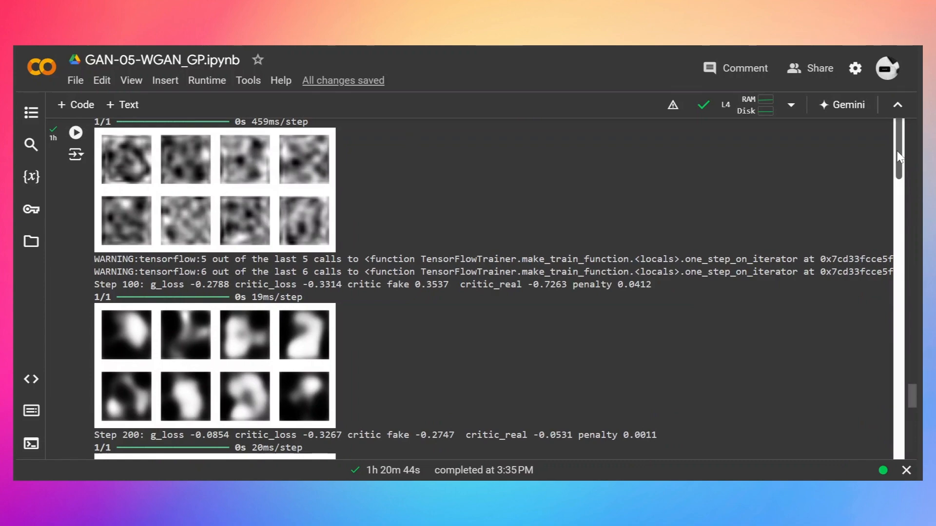
scroll("down", 3)
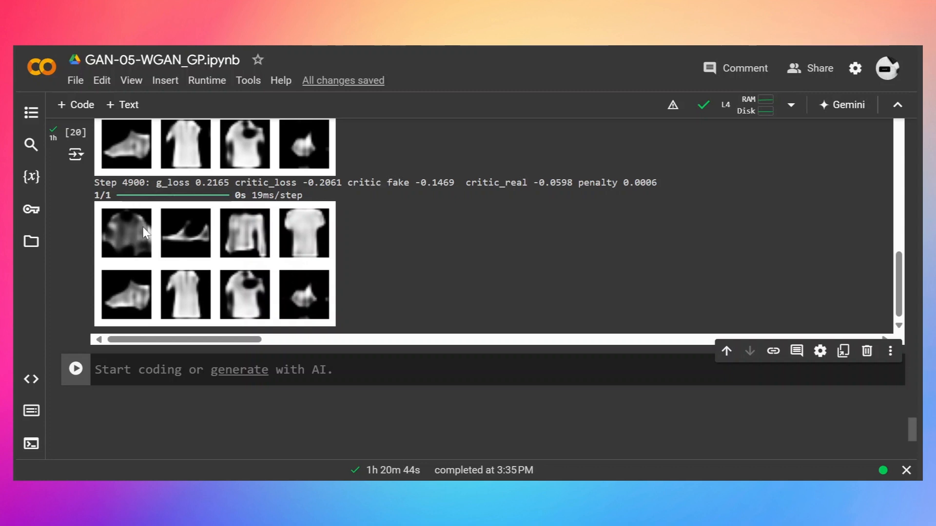
mouse_move(169, 248)
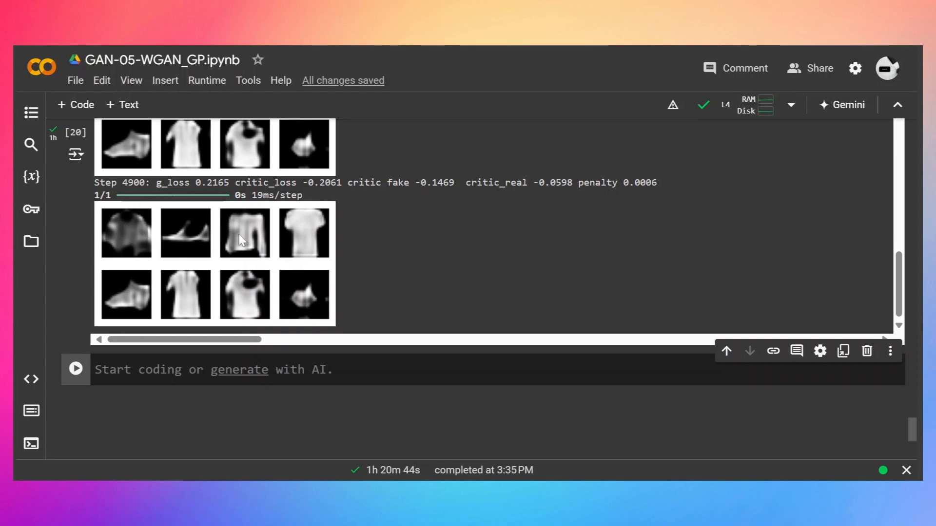
mouse_move(304, 242)
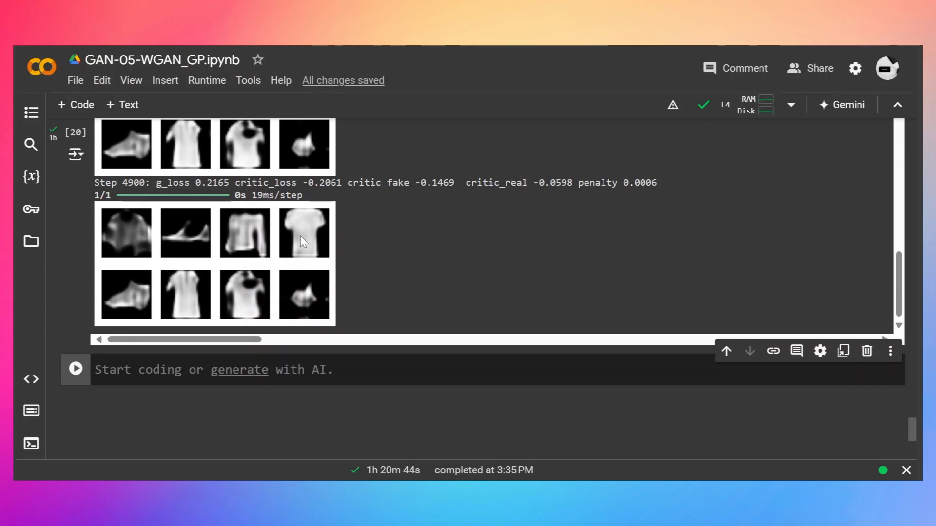
mouse_move(182, 305)
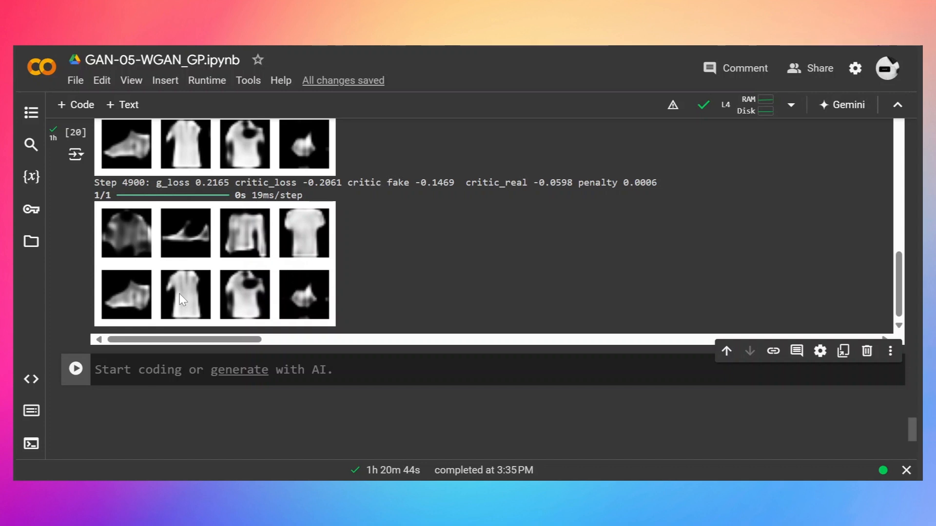
mouse_move(245, 300)
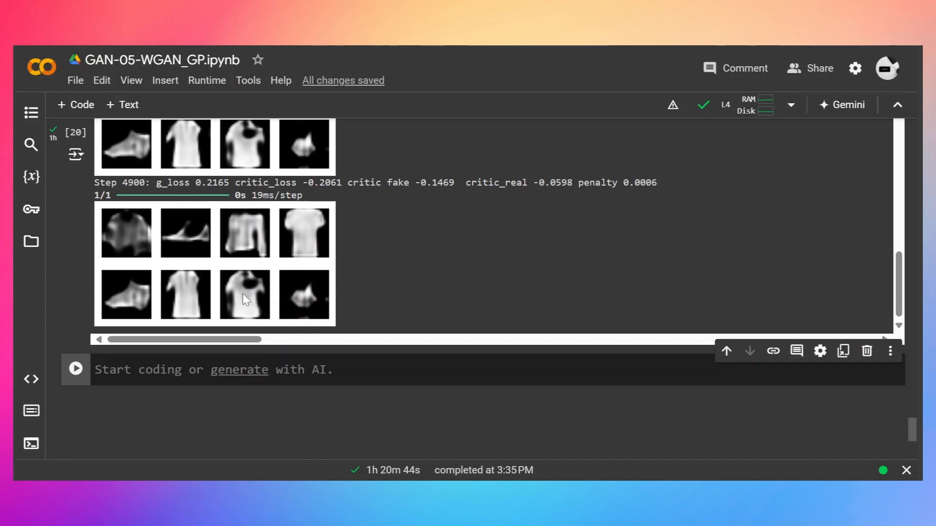
mouse_move(309, 315)
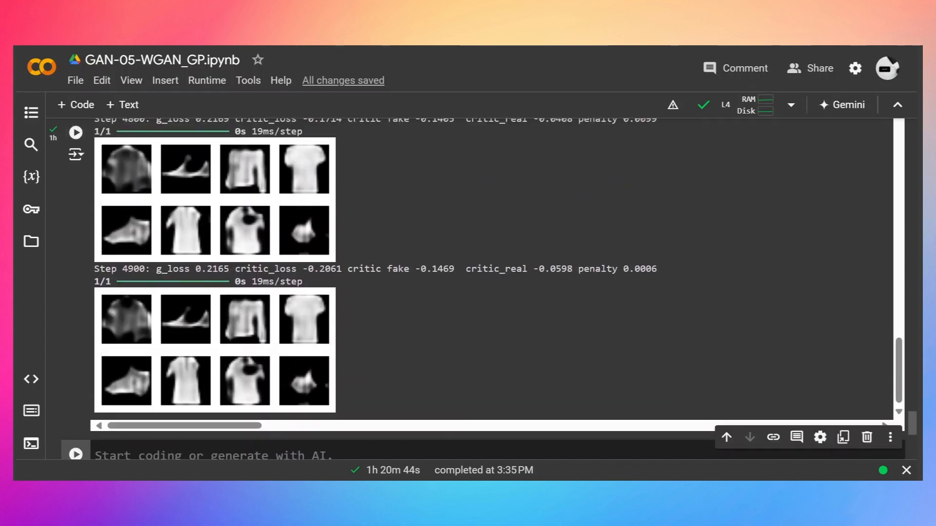
scroll("down", 3)
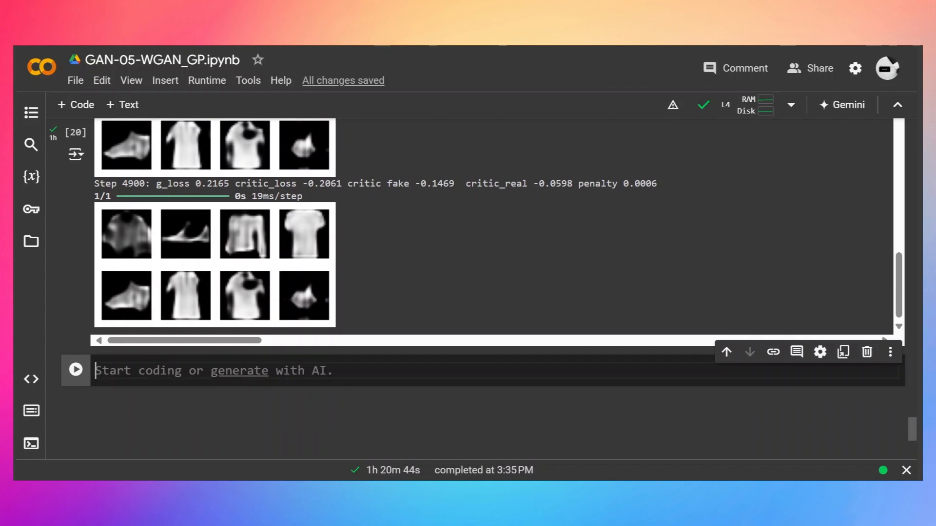
Run the sorted os.listdir cell, then create_gif(generated_images, "mnist_fashion.gif").
scroll("down", 3)
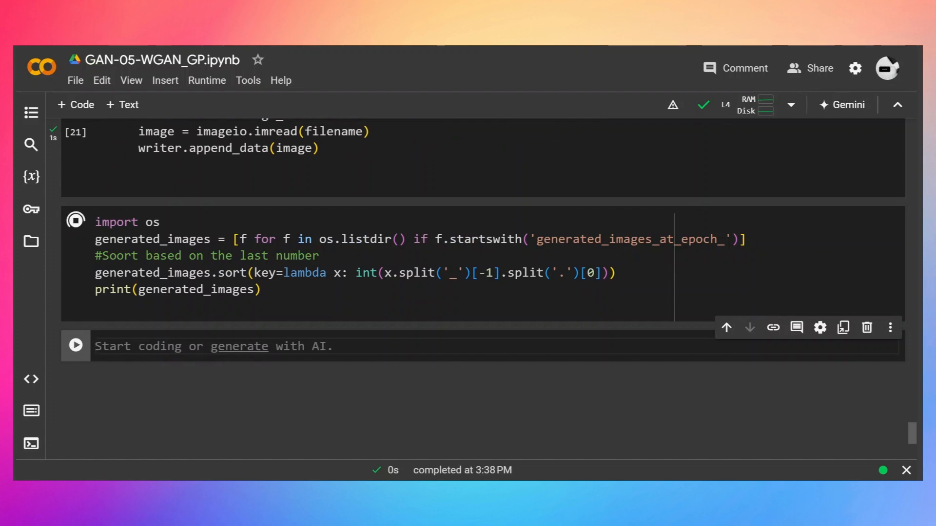
left_click(75, 222)
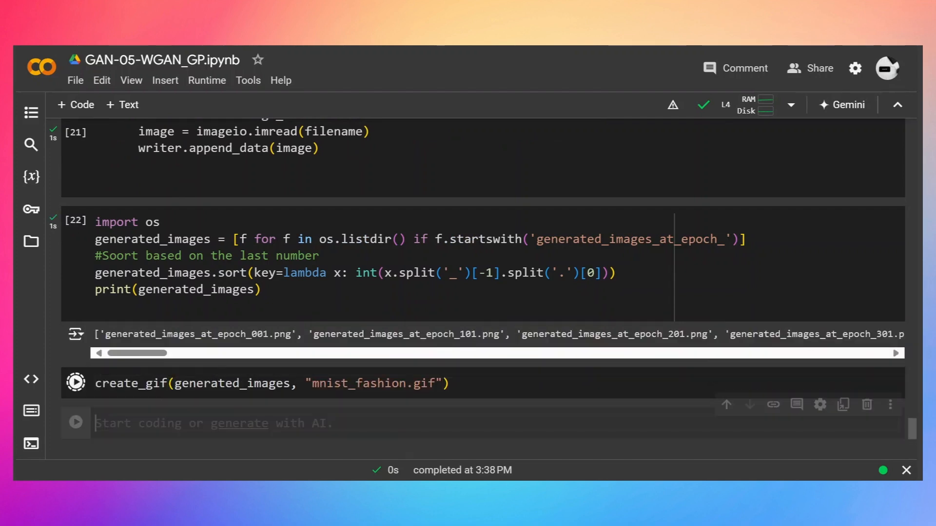
left_click(75, 383)
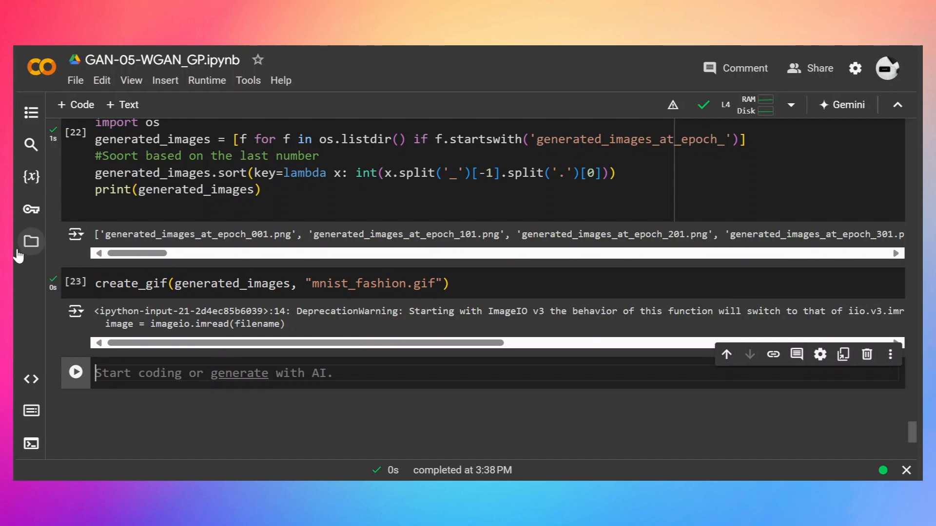
Preview mnist_fashion.gif from the session Files list, then close the preview.
left_click(30, 241)
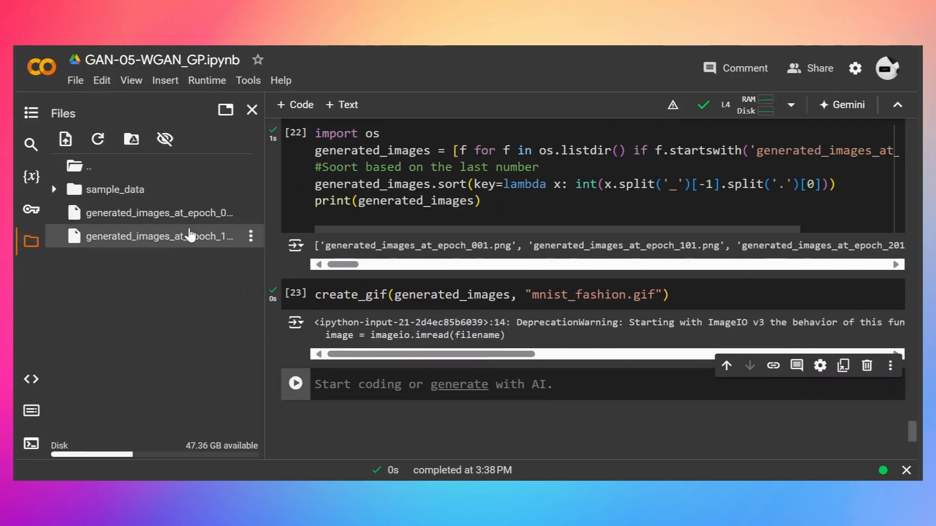
scroll("down", 3)
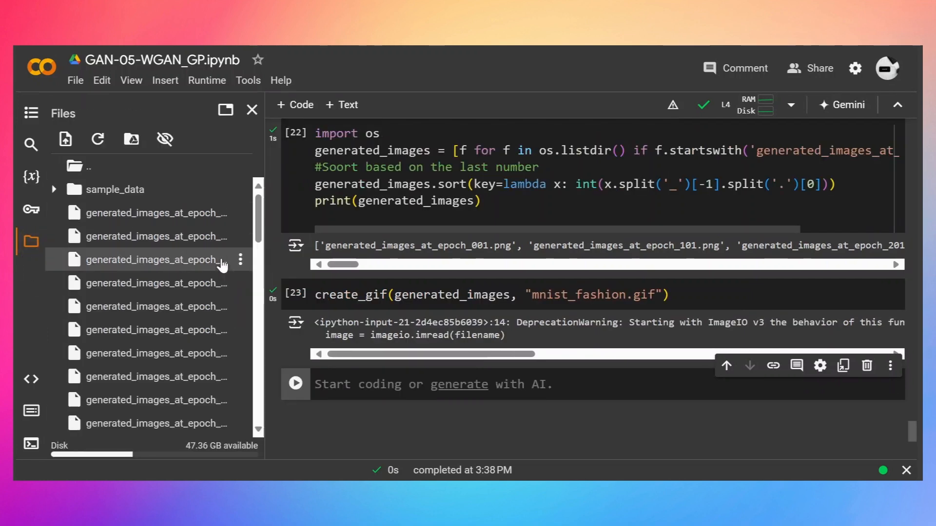
scroll("down", 3)
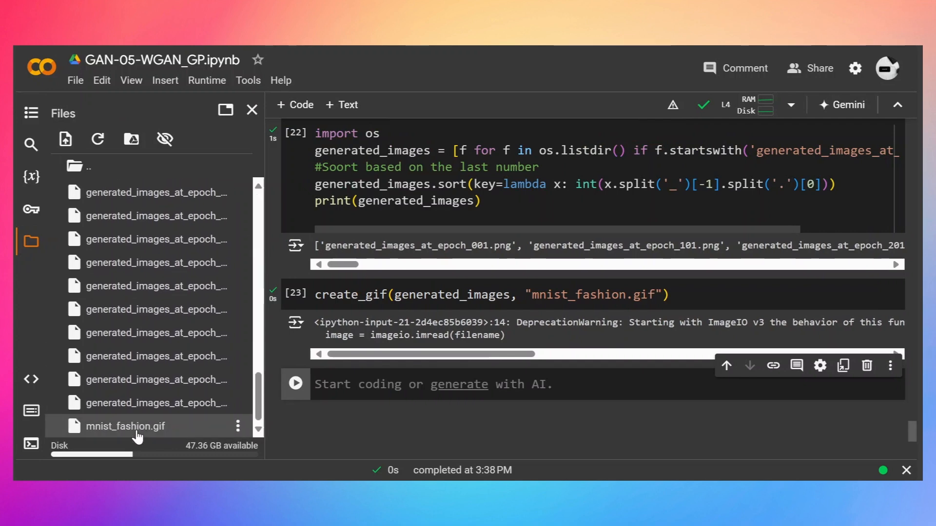
double_click(125, 427)
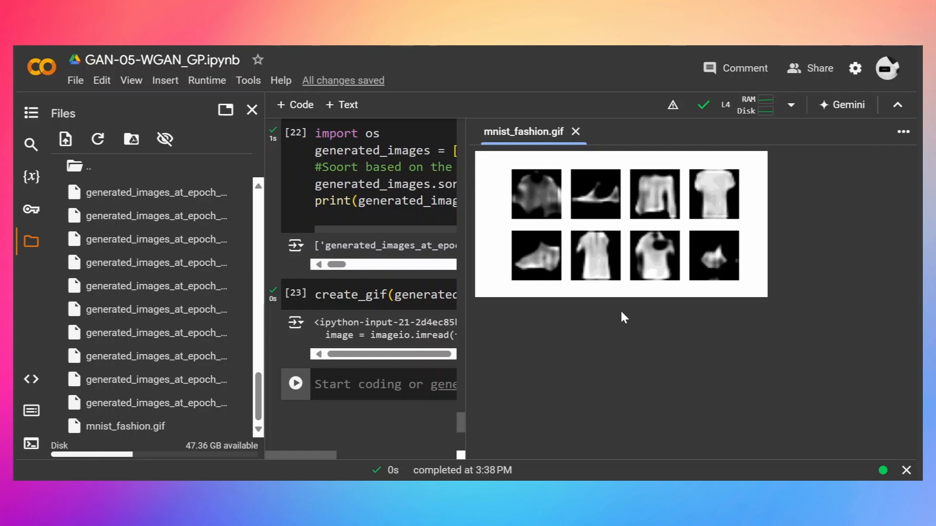
mouse_move(570, 166)
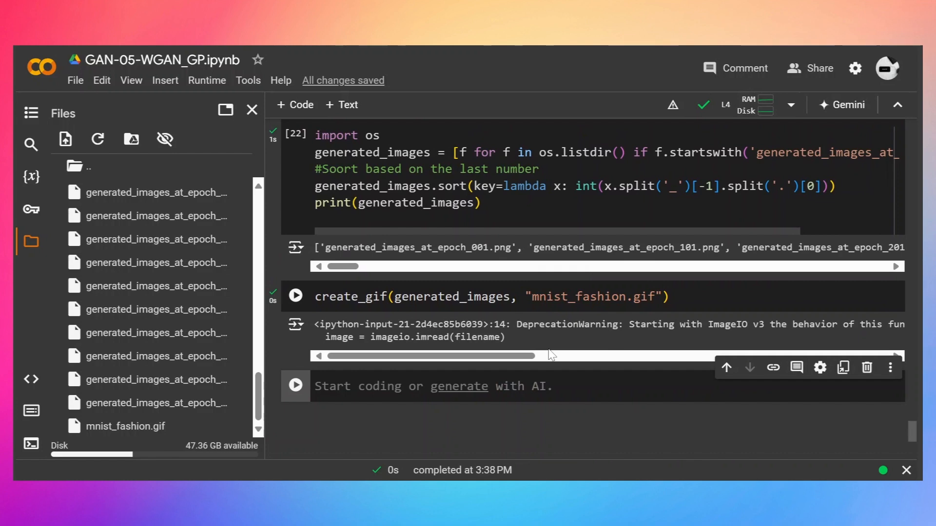
left_click(297, 296)
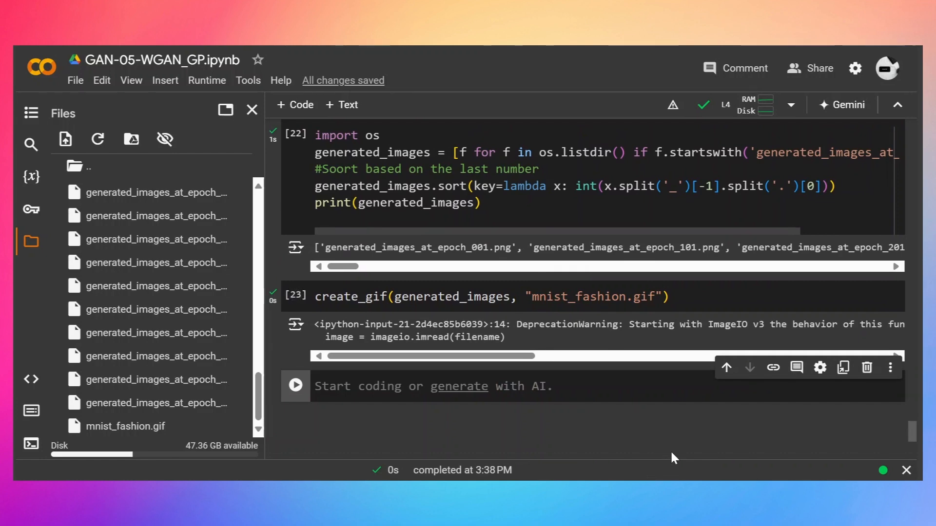